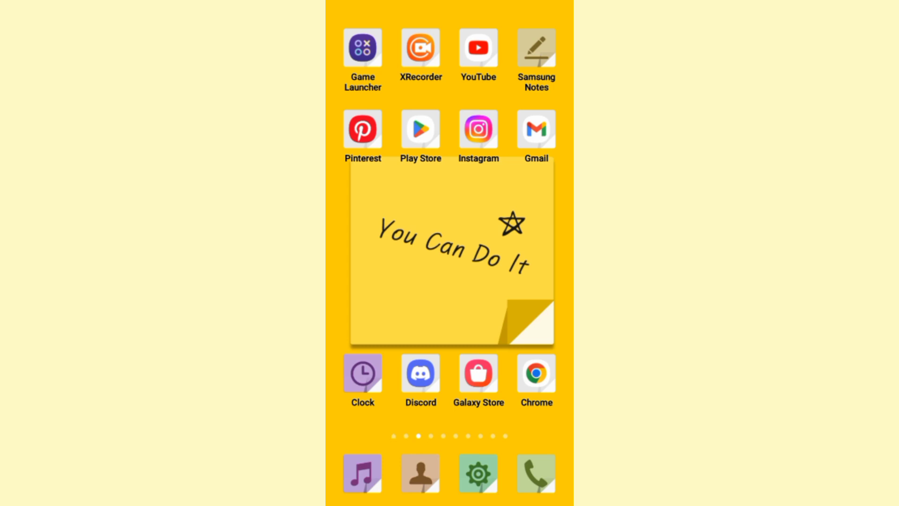
Launch the Gmail app from the home screen to show the Primary inbox
{"action": "left_click", "coordinate": [535, 128]}
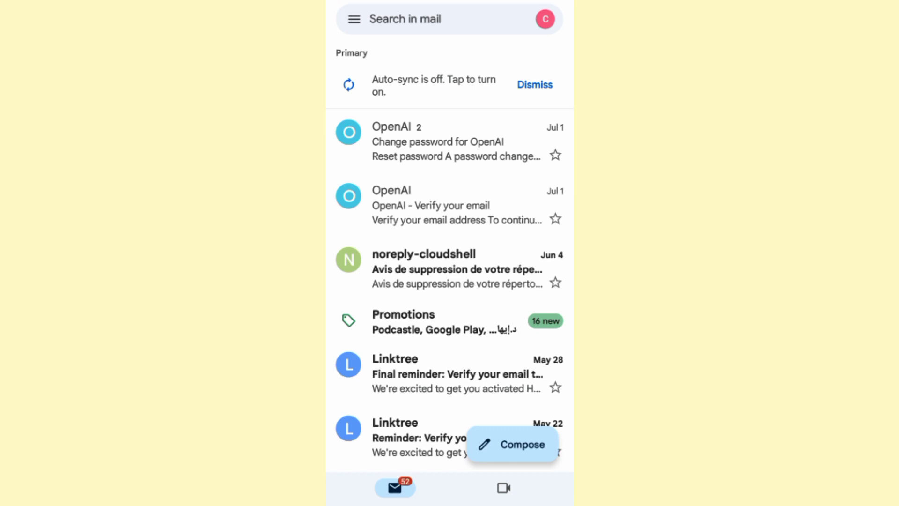
Start a new email and enter the subject 'Meeting'
{"action": "left_click", "coordinate": [511, 443]}
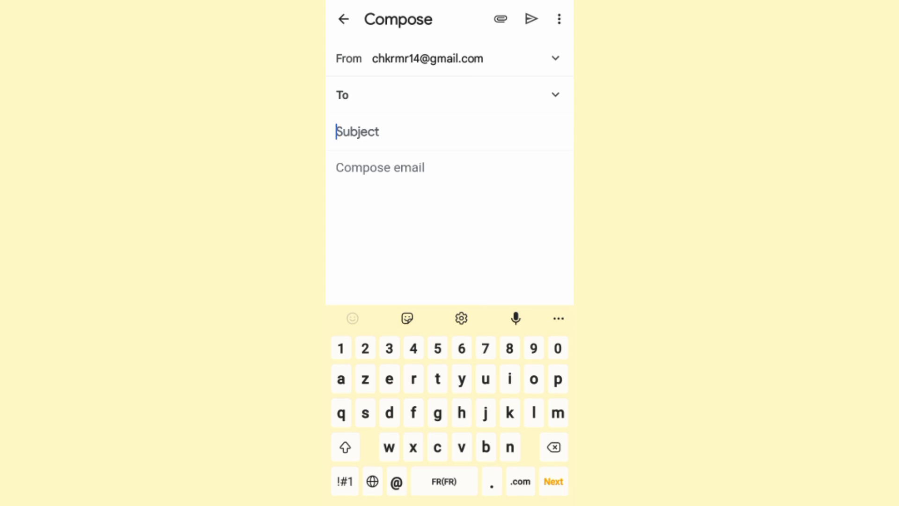
{"action": "left_click", "coordinate": [345, 446]}
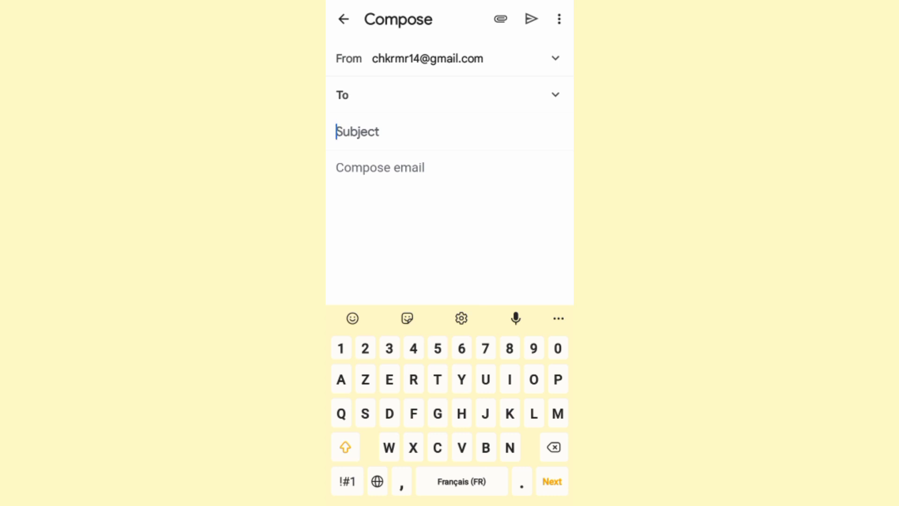
{"action": "left_click", "coordinate": [556, 414]}
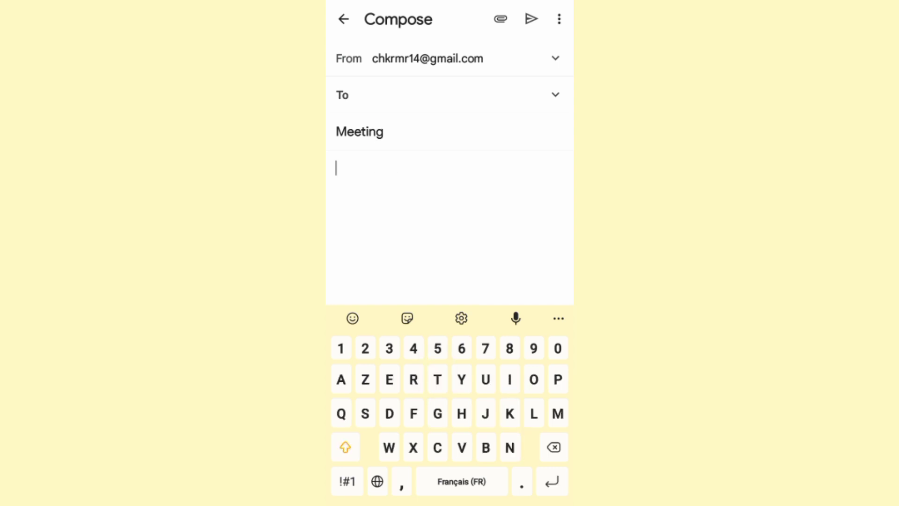
Write the body 'Remmember ... Meeting tommorow at 10 am' and go to the To field
{"action": "type", "text": "Remm"}
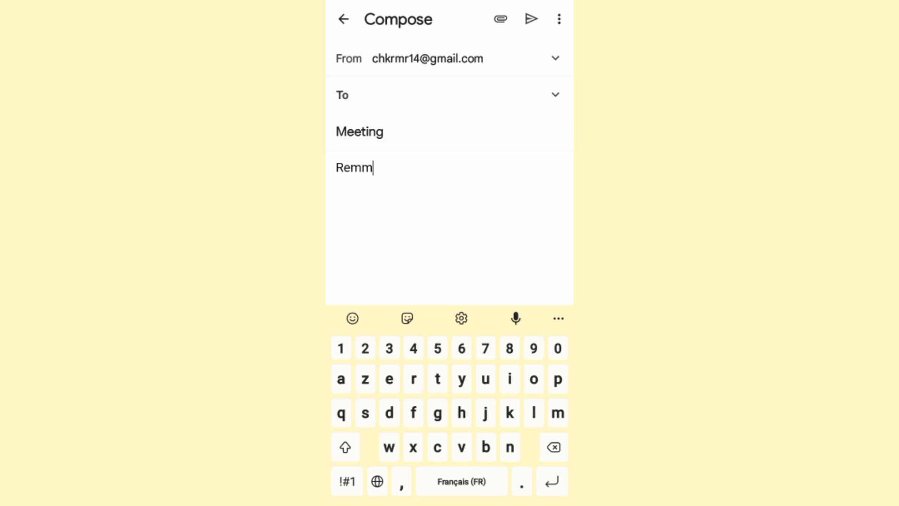
{"action": "type", "text": "ember ... M"}
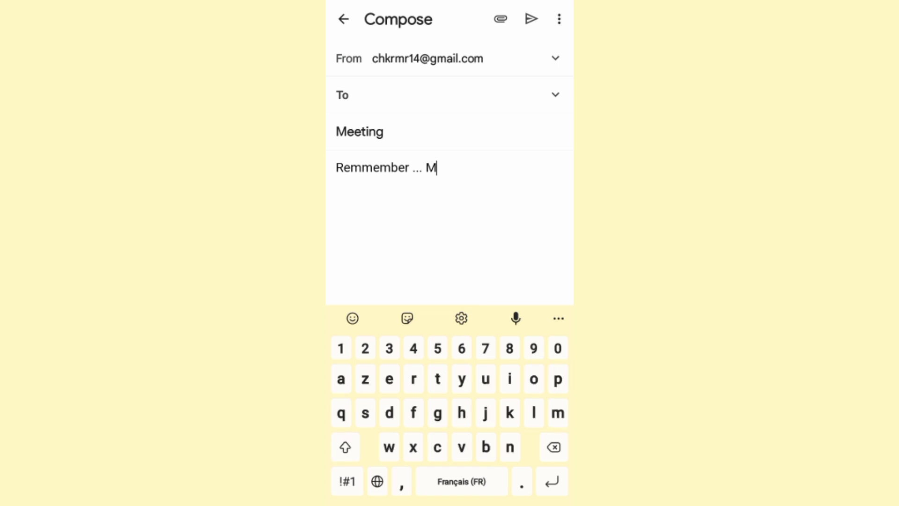
{"action": "type", "text": "eeting tommorow"}
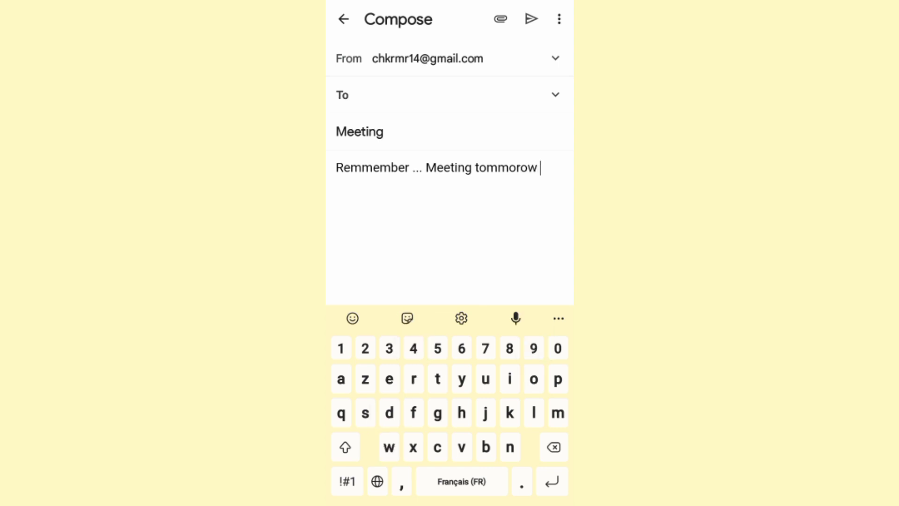
{"action": "type", "text": "at 10"}
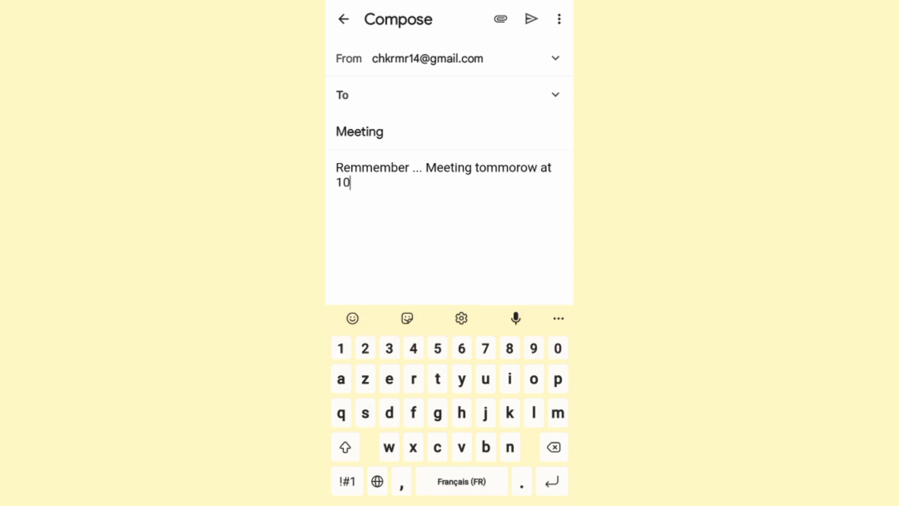
{"action": "type", "text": "am"}
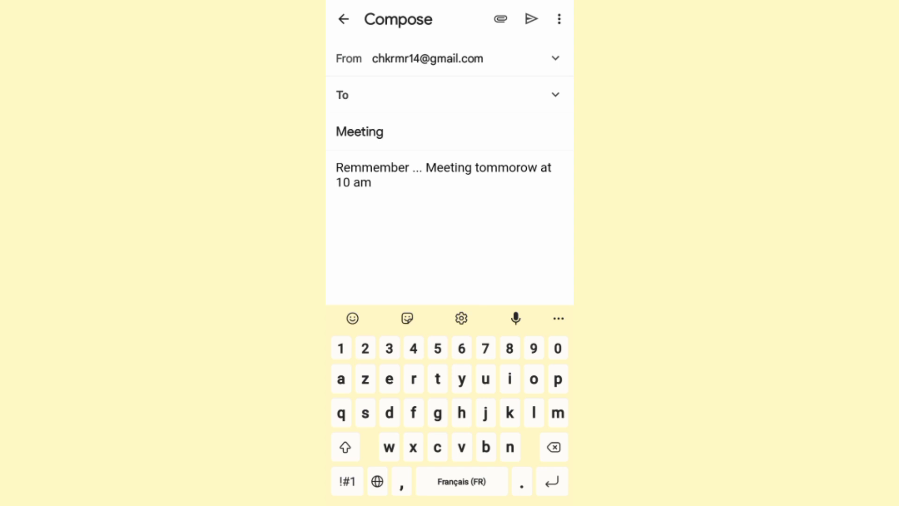
{"action": "left_click", "coordinate": [401, 94]}
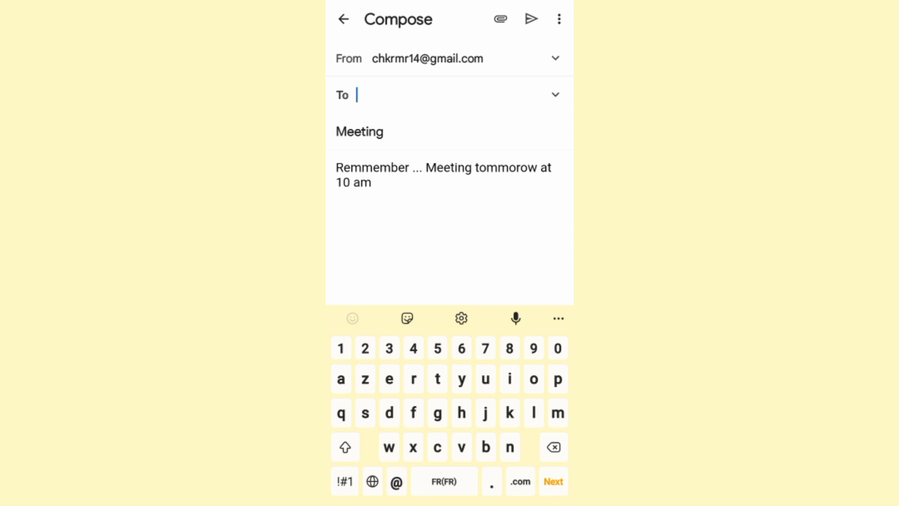
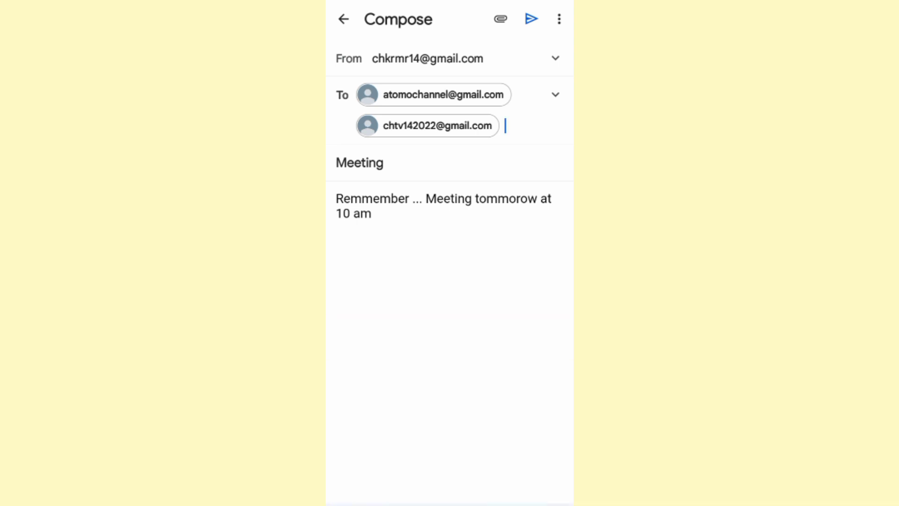
{"action": "left_click", "coordinate": [343, 18]}
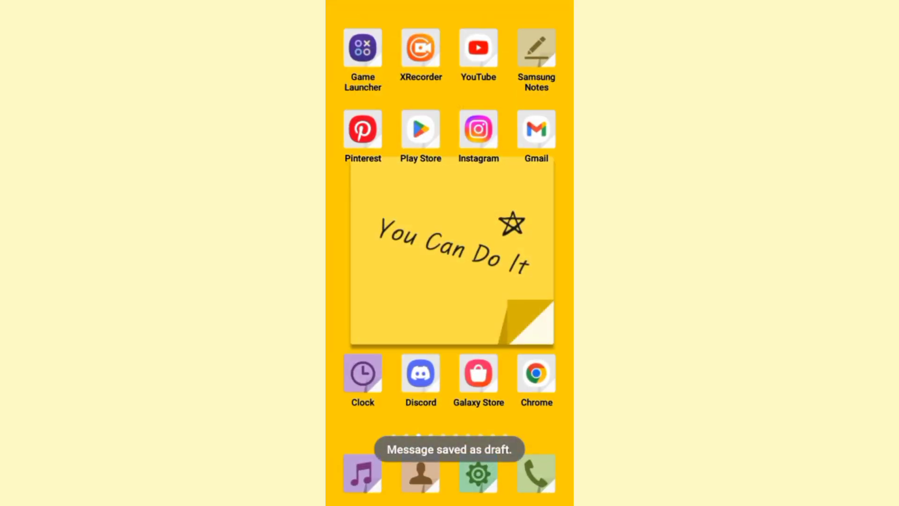